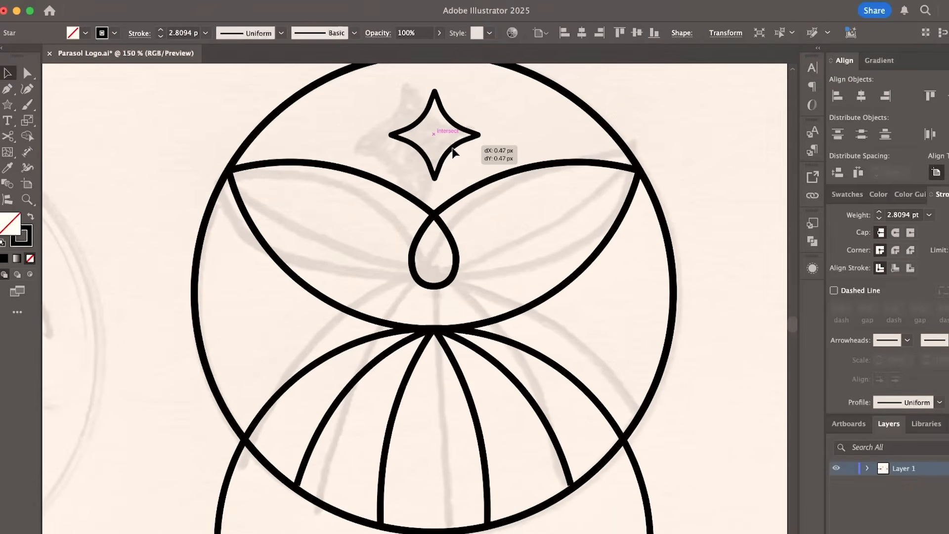
Set a four-point star above the teardrop and shape the diamond into a petal over the sketch
{"action": "left_click", "coordinate": [28, 219]}
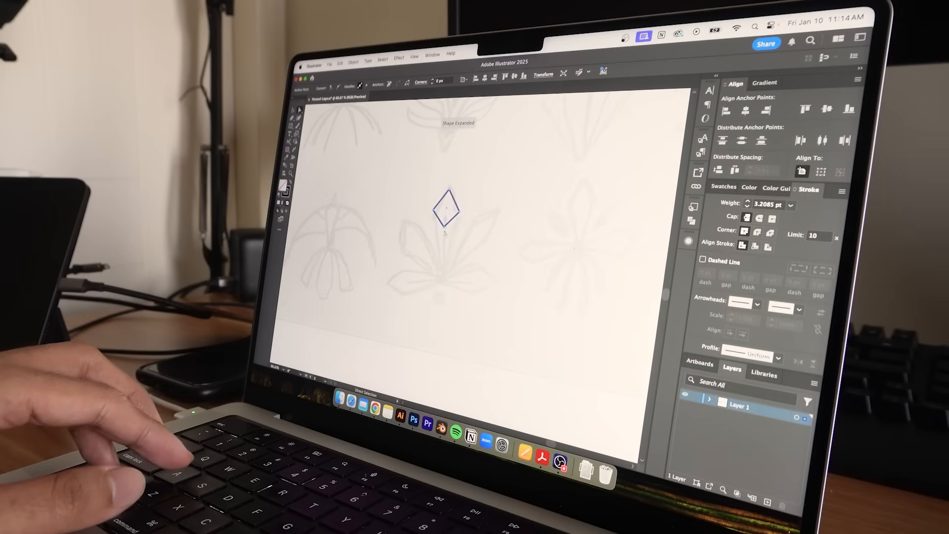
{"action": "left_click_drag", "start_coordinate": [447, 227], "coordinate": [439, 282]}
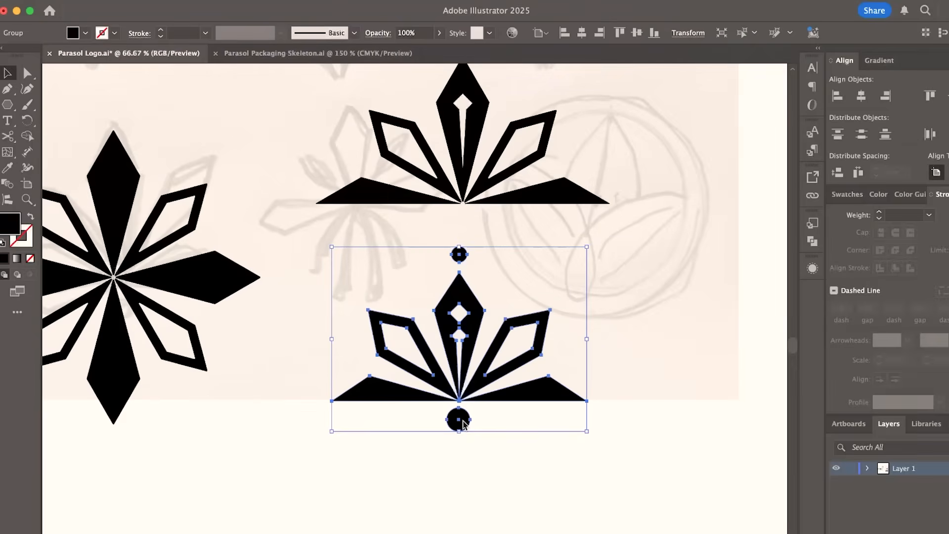
Enter the logo mark group to edit its contents
{"action": "double_click", "coordinate": [458, 340]}
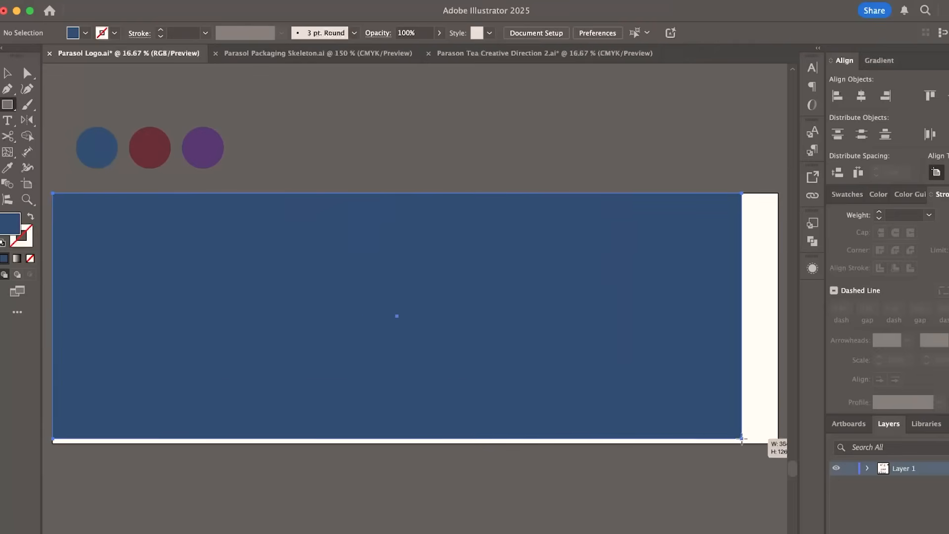
Select the three red, blue and purple logo tiles for the white lockups
{"action": "left_click", "coordinate": [390, 33]}
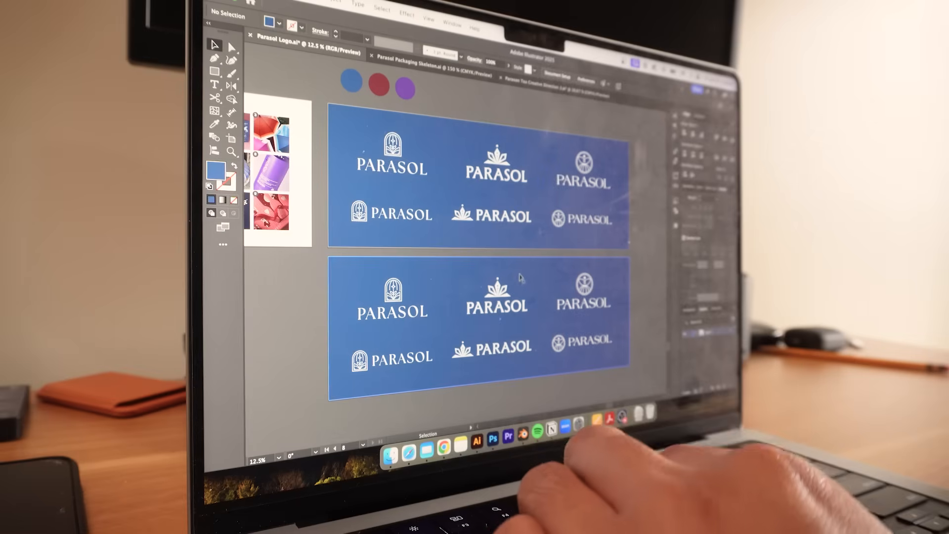
{"action": "left_click", "coordinate": [405, 88]}
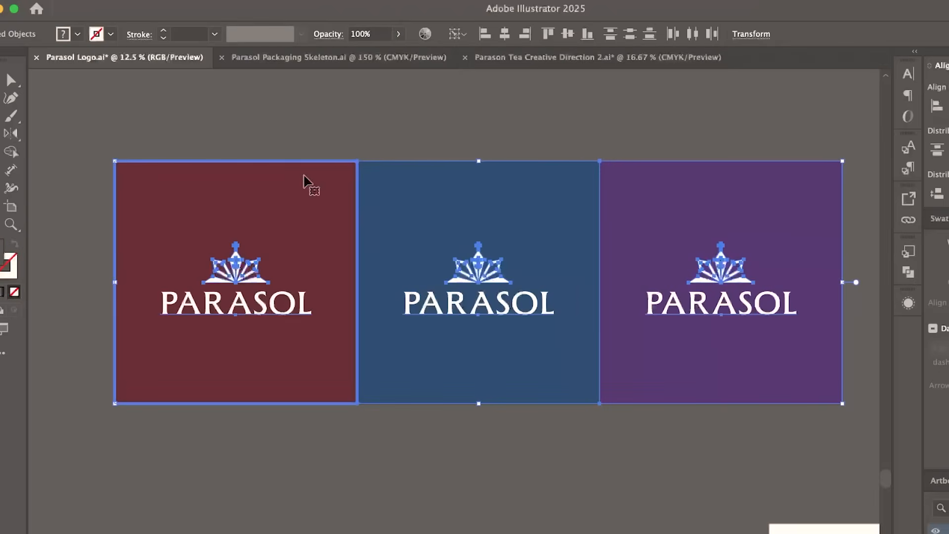
{"action": "left_click", "coordinate": [297, 54]}
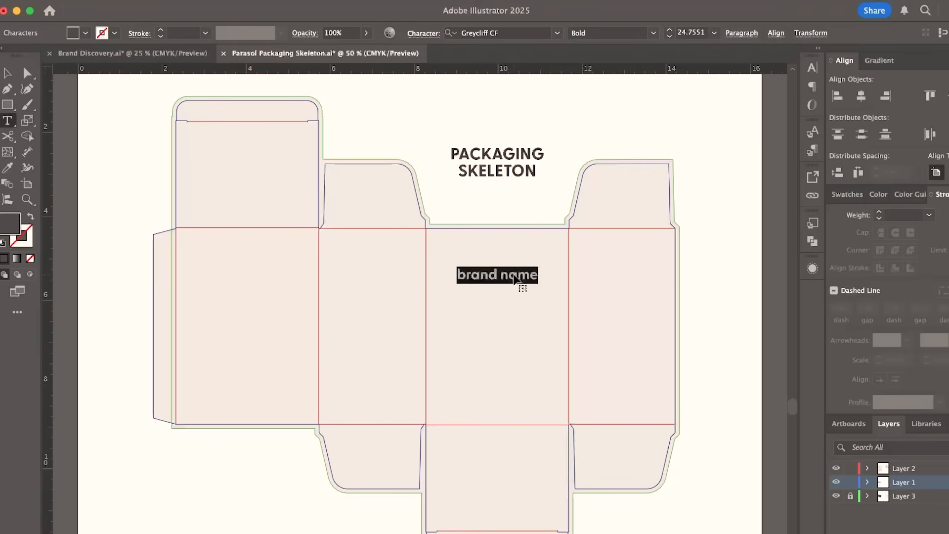
Label the panels PARASOL, product variant, brewing guide, manufacturing info and barcode
{"action": "type", "text": "PARASOL"}
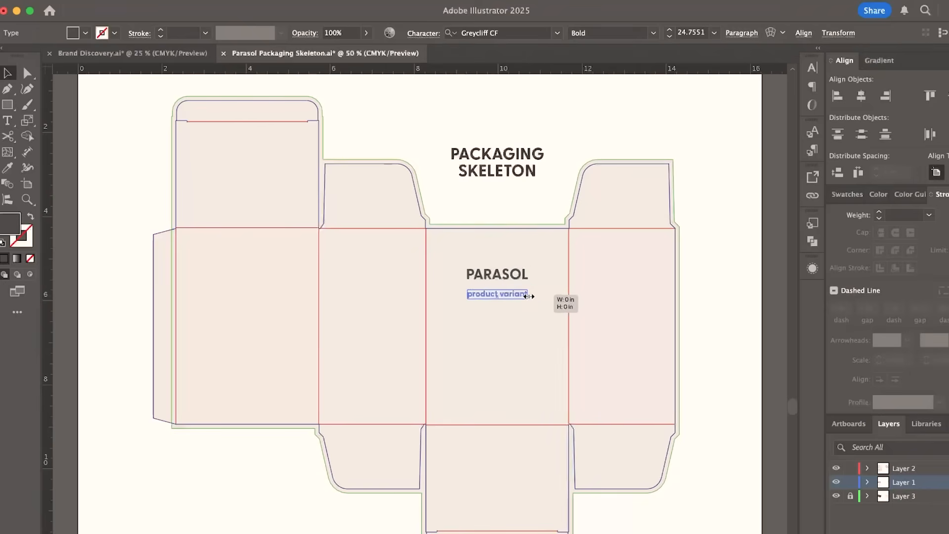
{"action": "left_click", "coordinate": [498, 337]}
{"action": "type", "text": "ingredients"}
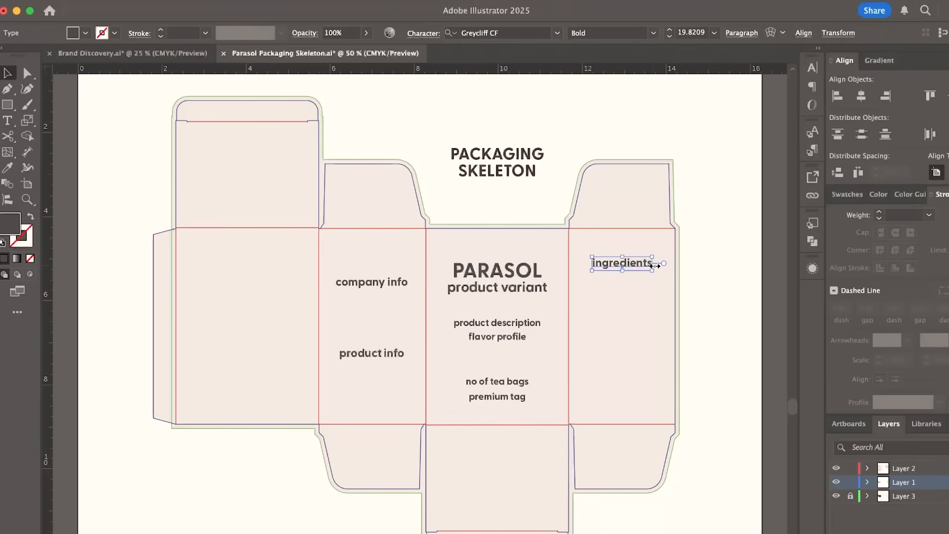
{"action": "type", "text": "brewing guide"}
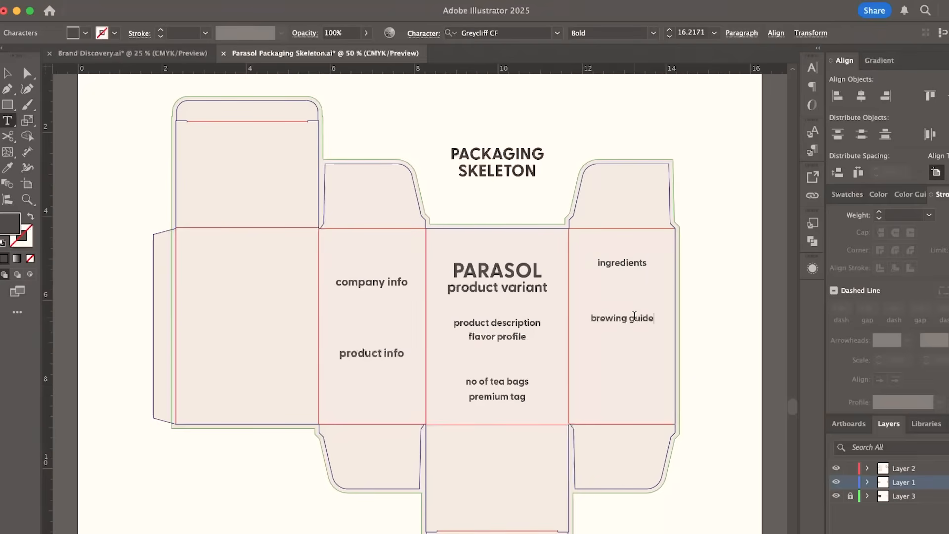
{"action": "type", "text": "manufacturing info"}
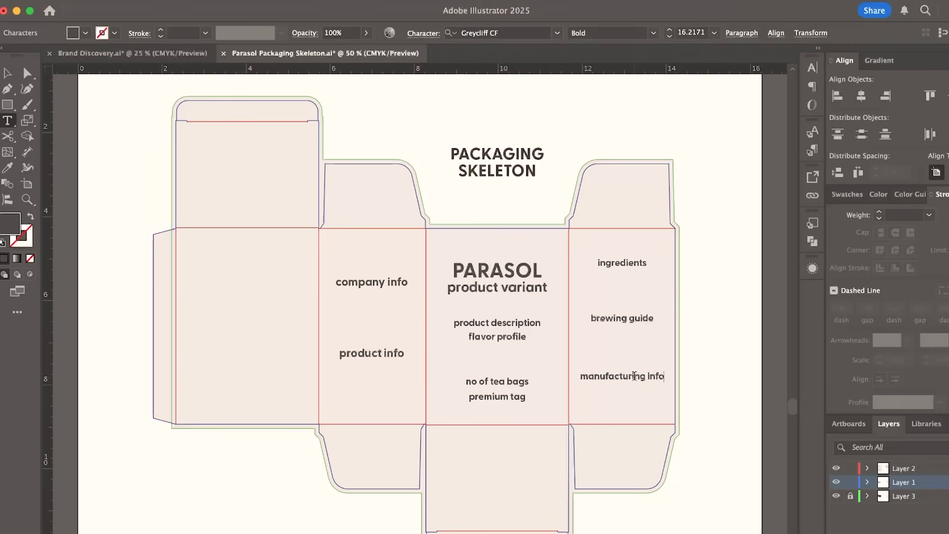
{"action": "type", "text": "barcode"}
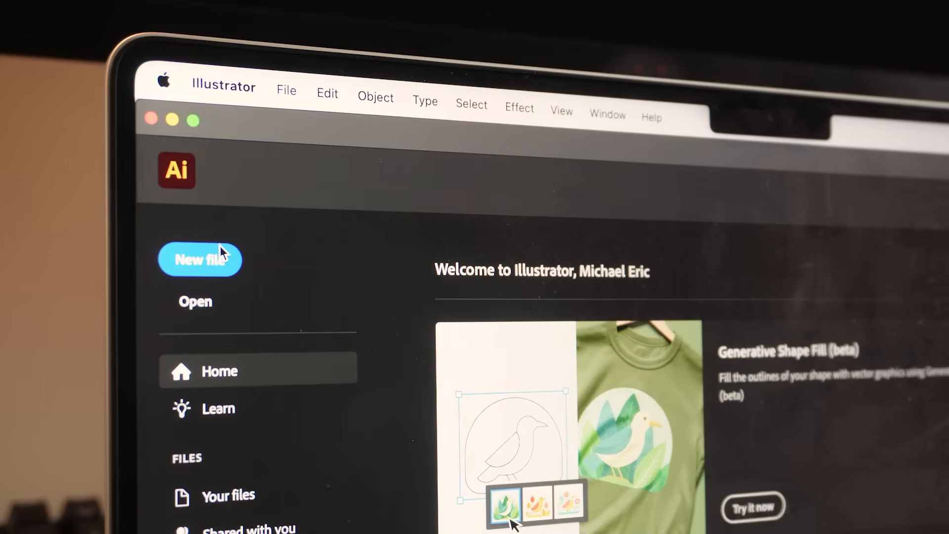
Start a new file and show the Print document presets
{"action": "left_click", "coordinate": [198, 260]}
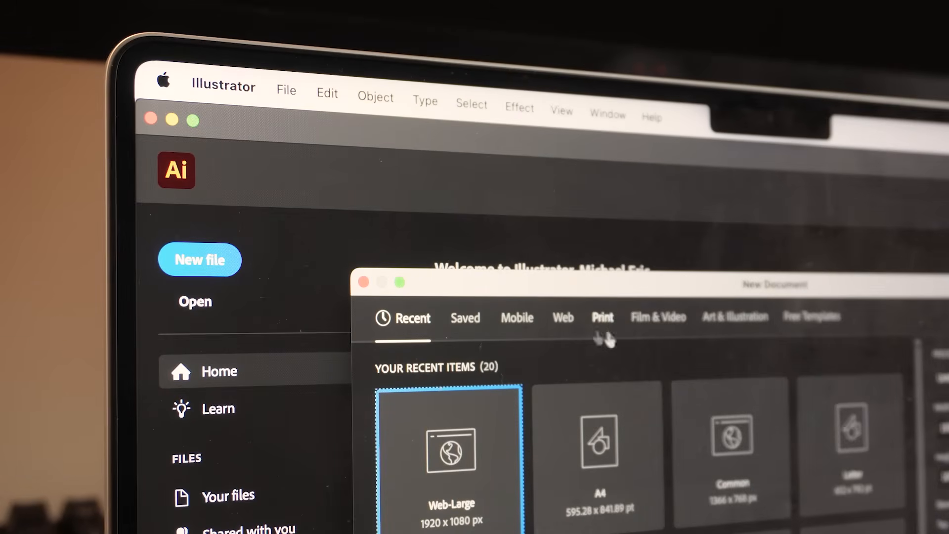
{"action": "left_click", "coordinate": [602, 316]}
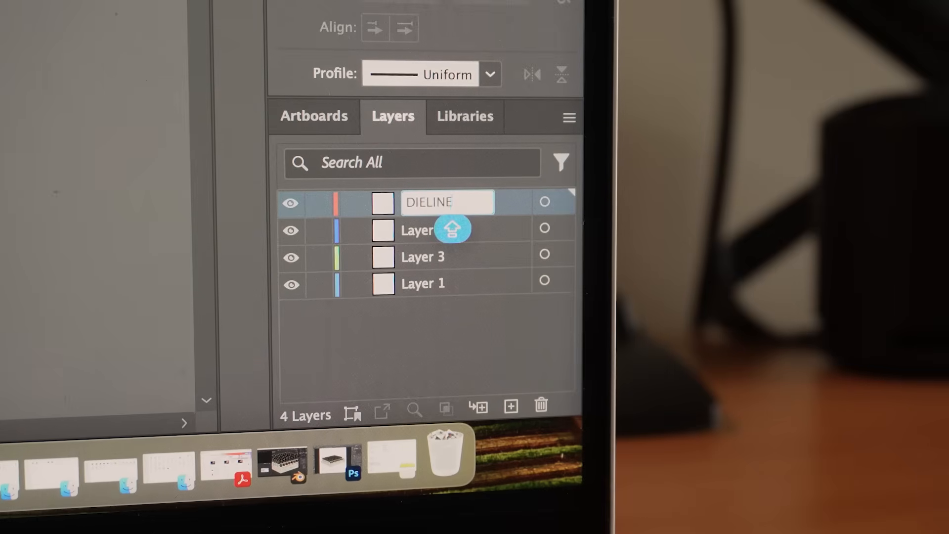
Rename layers to DESIGN and METALLICS in the Layers panel
{"action": "type", "text": "DE"}
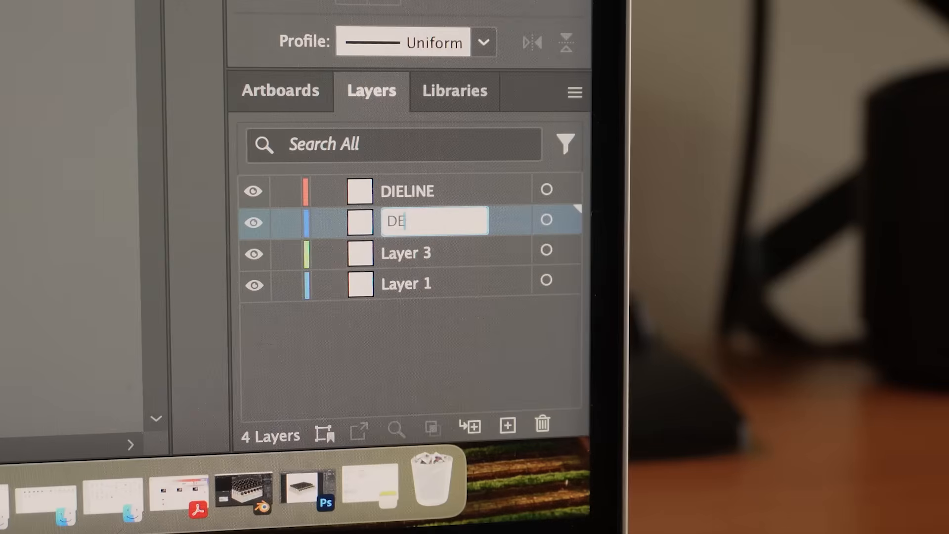
{"action": "type", "text": "SIGN"}
{"action": "left_click", "coordinate": [435, 253]}
{"action": "type", "text": "META"}
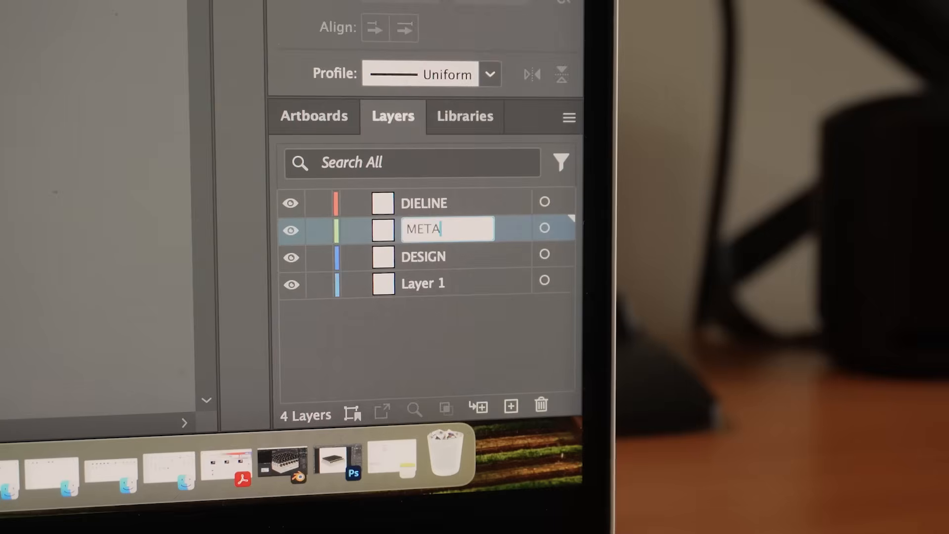
{"action": "type", "text": "LLICS"}
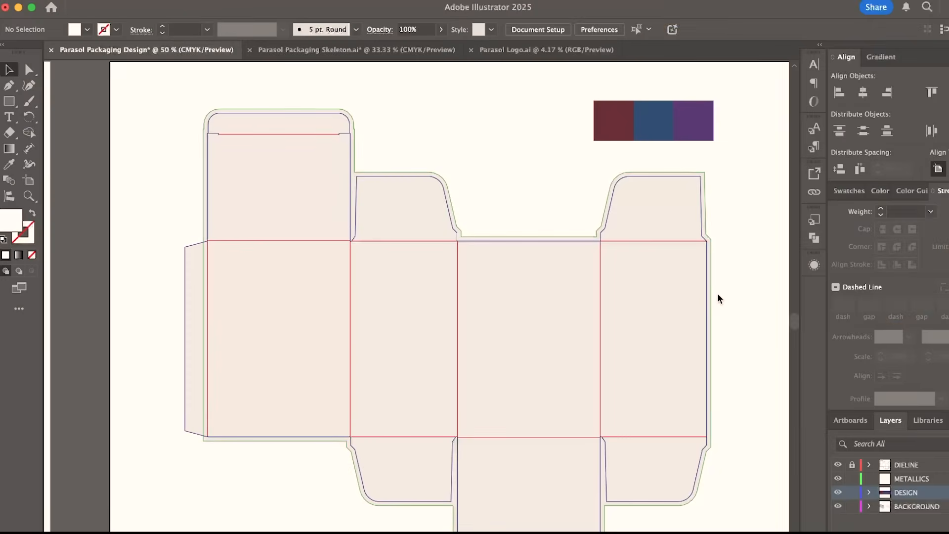
Place the umbrella outline onto the navy front panel
{"action": "left_click", "coordinate": [710, 285]}
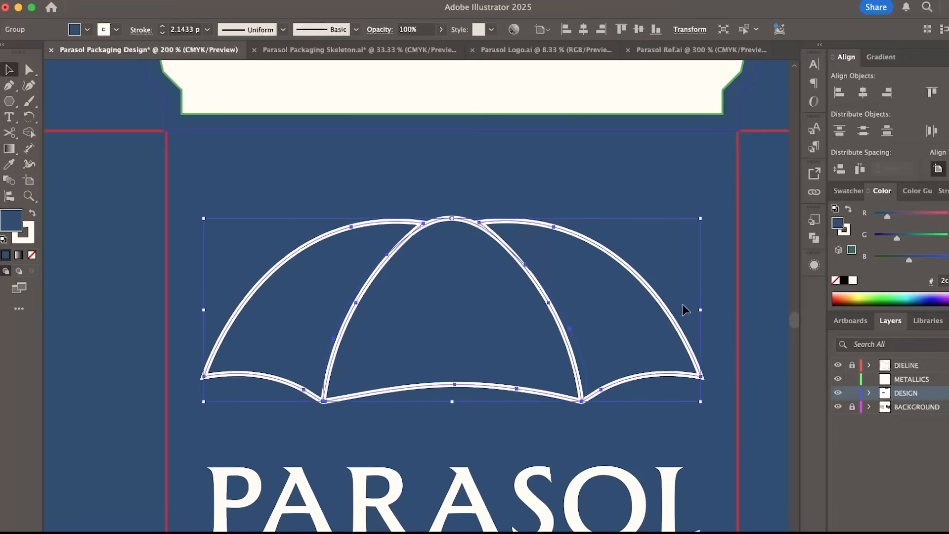
Reposition the umbrella outline and set the crown emblem at its top
{"action": "left_click_drag", "start_coordinate": [700, 310], "coordinate": [702, 311]}
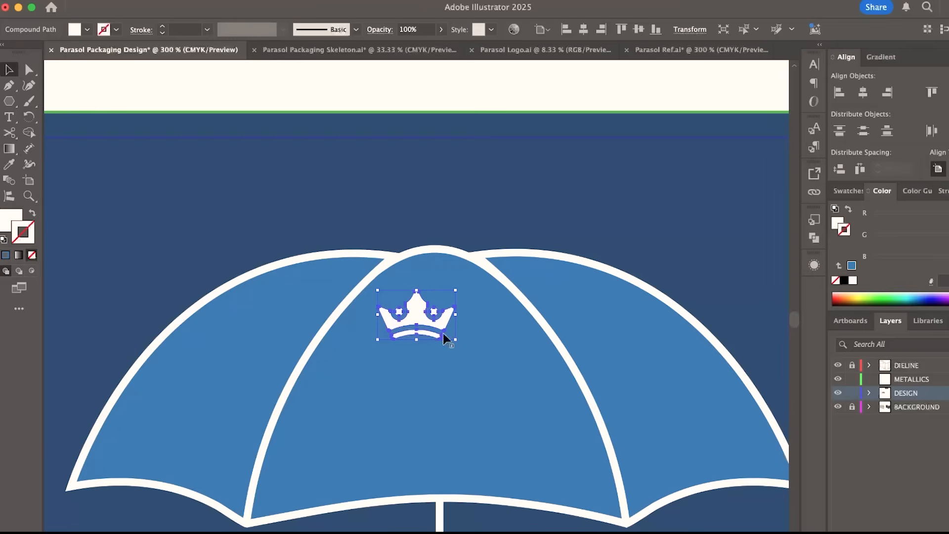
{"action": "left_click_drag", "start_coordinate": [416, 315], "coordinate": [434, 221]}
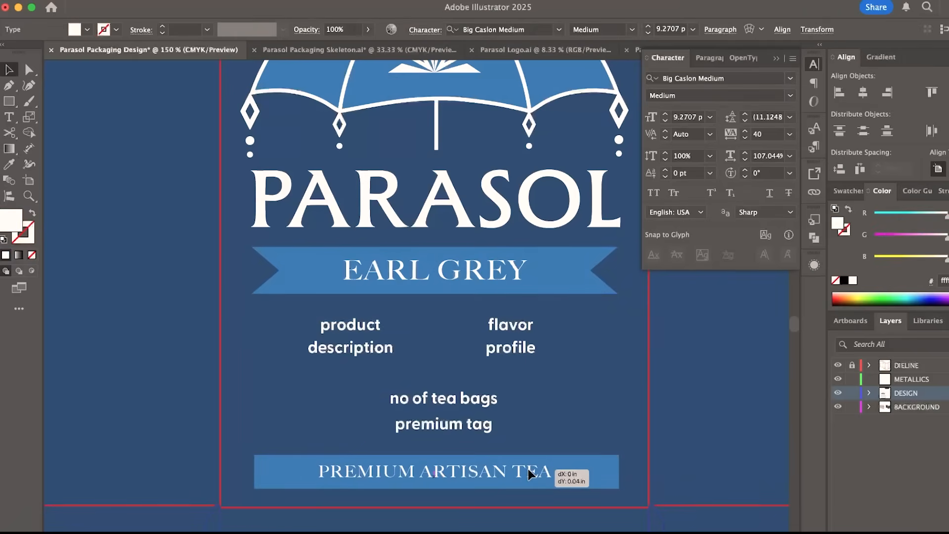
Lower the PREMIUM ARTISAN TEA banner and set 'BLACK TEA INFUSED WITH BERGAMOT' and 'FULL BODIED DECADENT HIGH CAF' copy
{"action": "left_click_drag", "start_coordinate": [451, 354], "coordinate": [451, 448]}
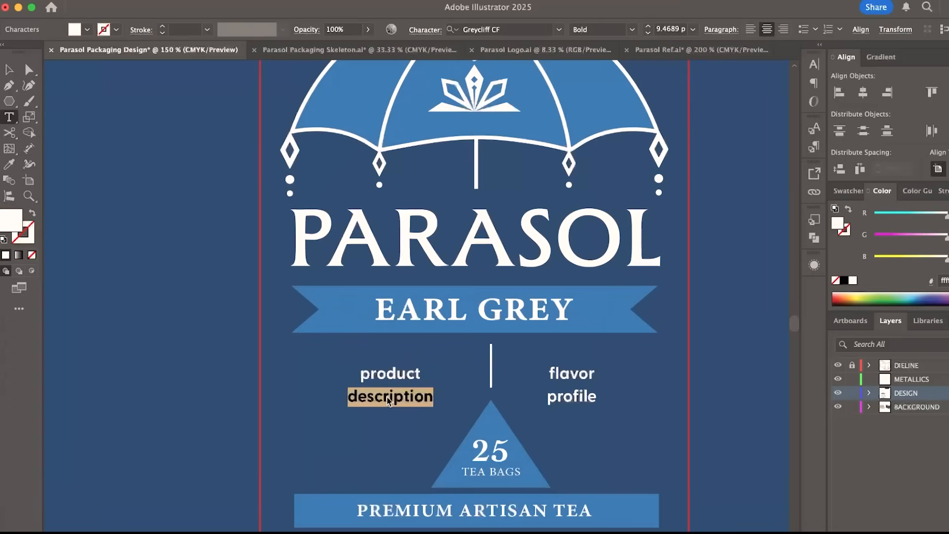
{"action": "type", "text": "BLACK TEA INFUSED WITH BERGAMOT"}
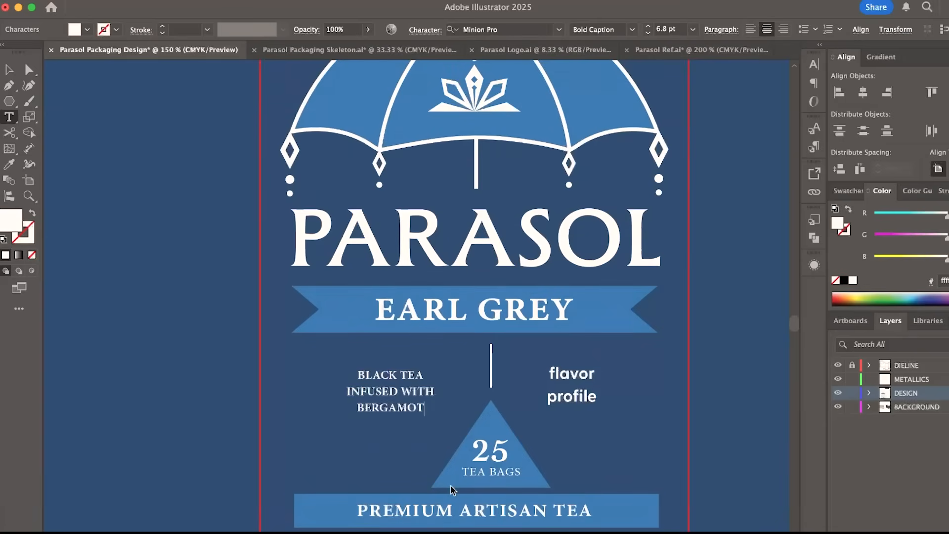
{"action": "type", "text": "FULL BODIED DECADENT HIGH CAF"}
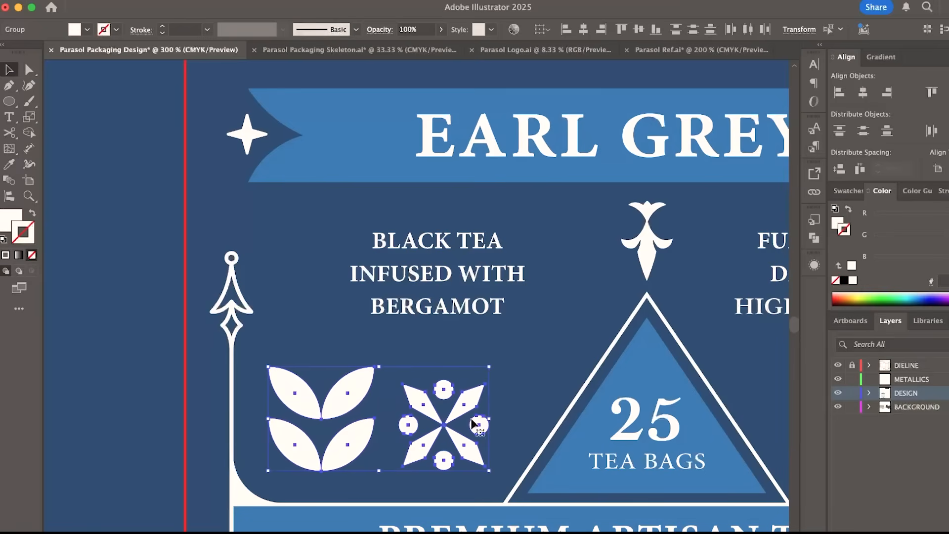
Scroll down the front panel to reach the remaining ornament positions
{"action": "scroll", "scroll_direction": "down", "scroll_amount": 3}
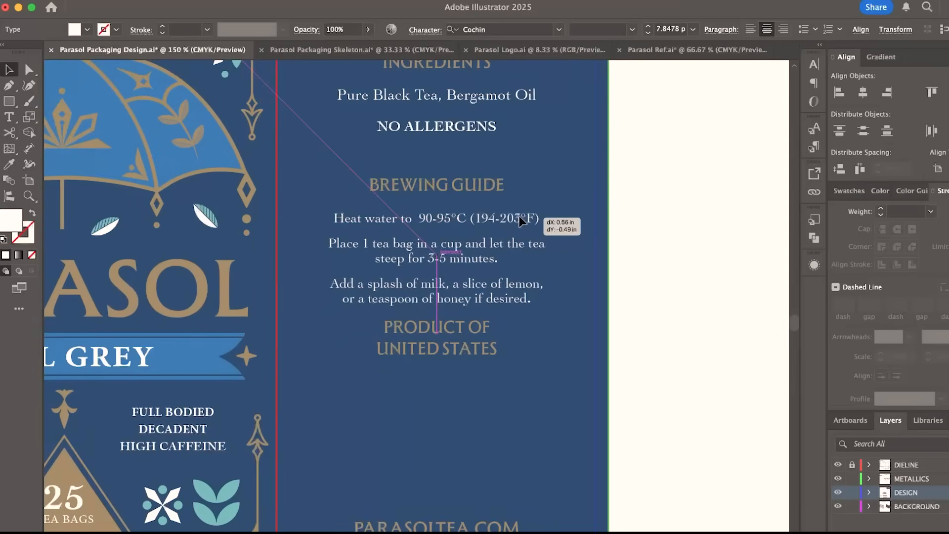
Check the side-panel copy against Parasol Ref.ai, then return to the design file
{"action": "left_click", "coordinate": [691, 50]}
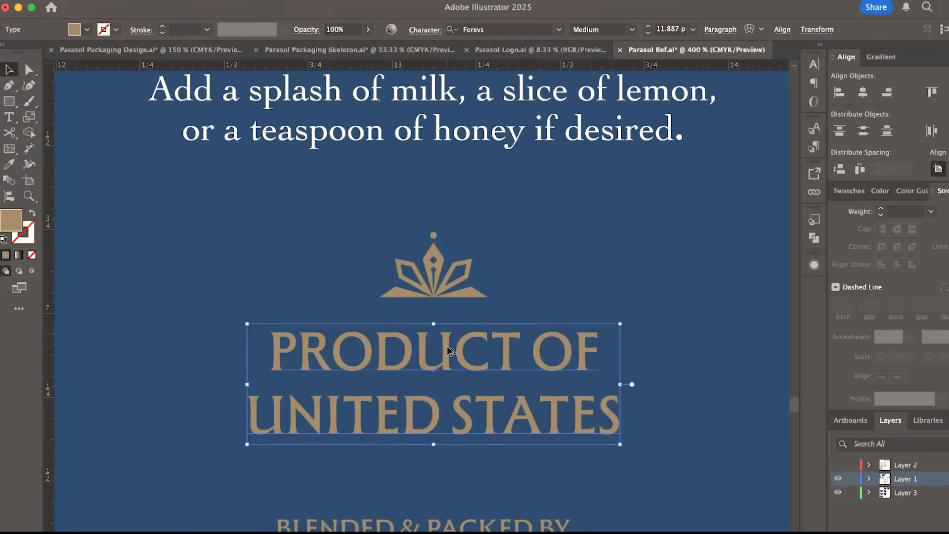
{"action": "left_click", "coordinate": [109, 49]}
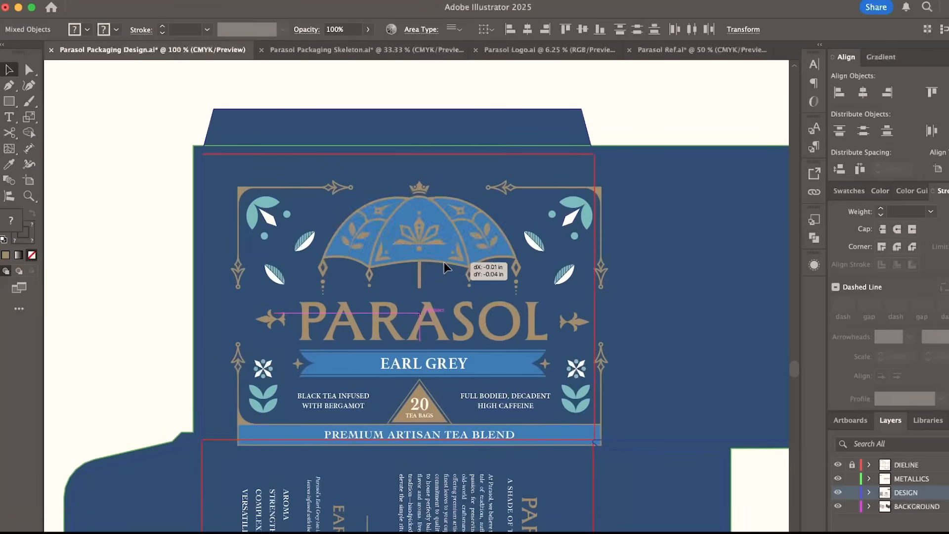
Nudge the front-panel artwork into place and confirm the uniform shrink of the flower ornament
{"action": "left_click_drag", "start_coordinate": [445, 269], "coordinate": [424, 246]}
{"action": "type", "text": "9"}
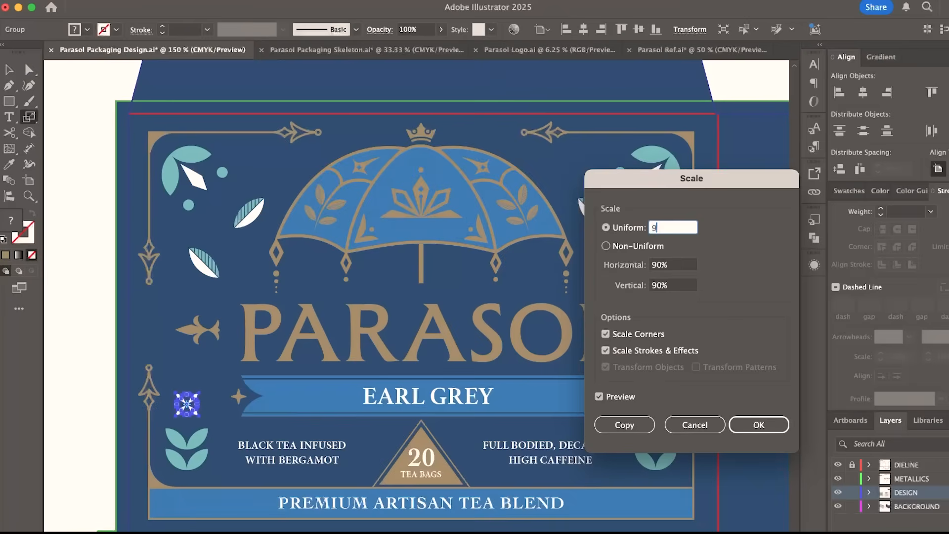
{"action": "left_click", "coordinate": [759, 425]}
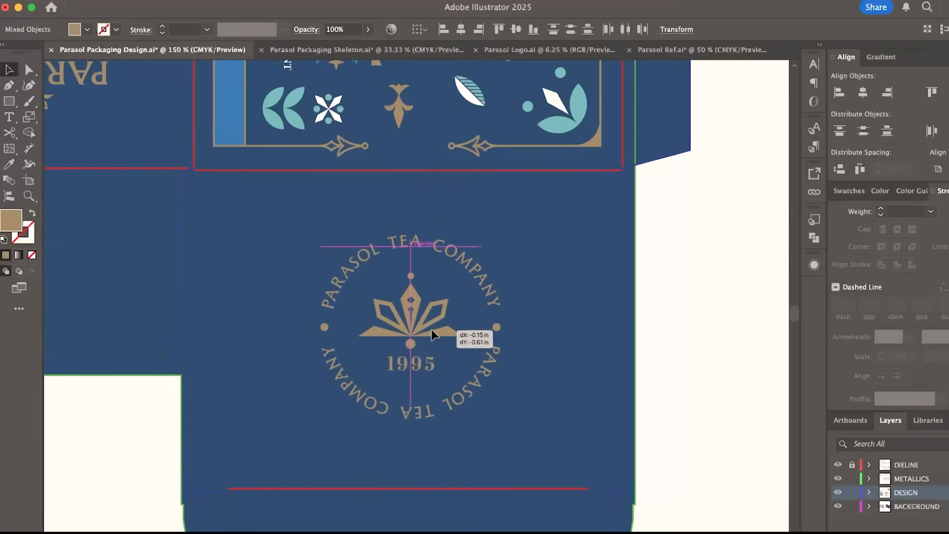
Centre the PARASOL TEA COMPANY 1995 seal on its panel using the smart guides
{"action": "left_click_drag", "start_coordinate": [434, 331], "coordinate": [424, 333]}
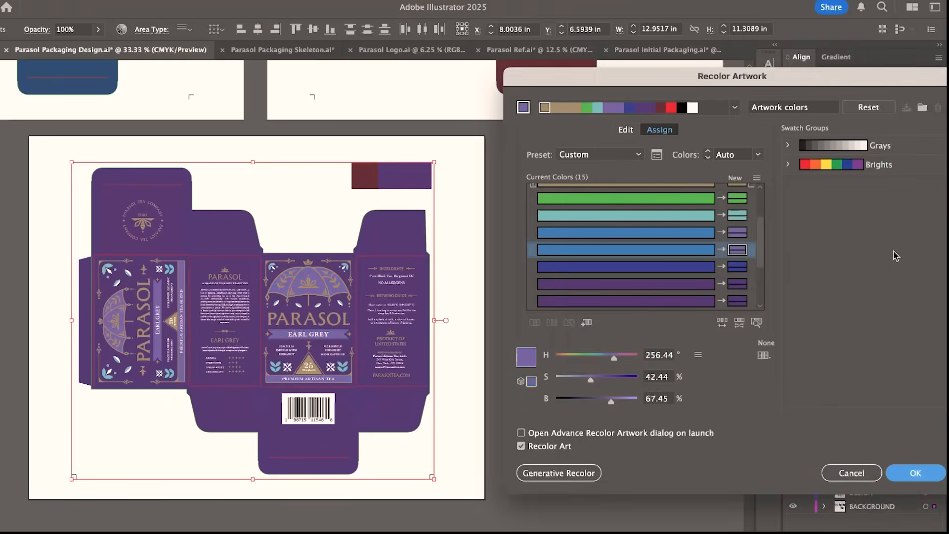
Apply the Recolor Artwork reassignment so the whole dieline becomes the purple variant
{"action": "left_click", "coordinate": [626, 215]}
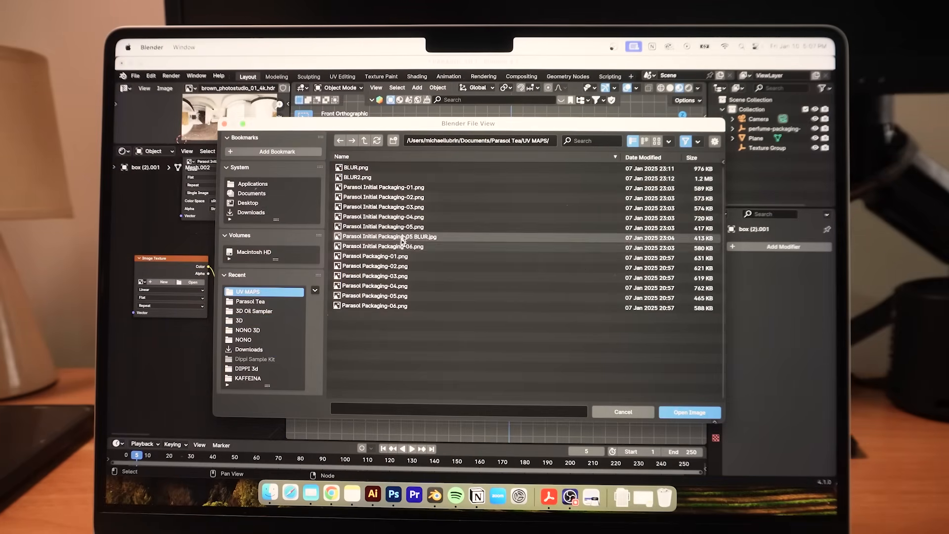
Load the exported packaging PNG from UV MAPS as the box's image texture
{"action": "left_click", "coordinate": [689, 411]}
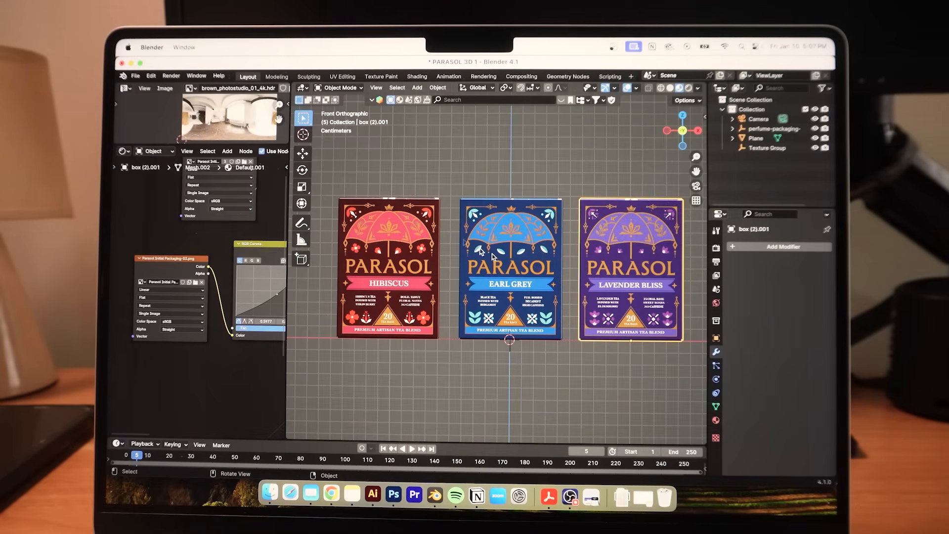